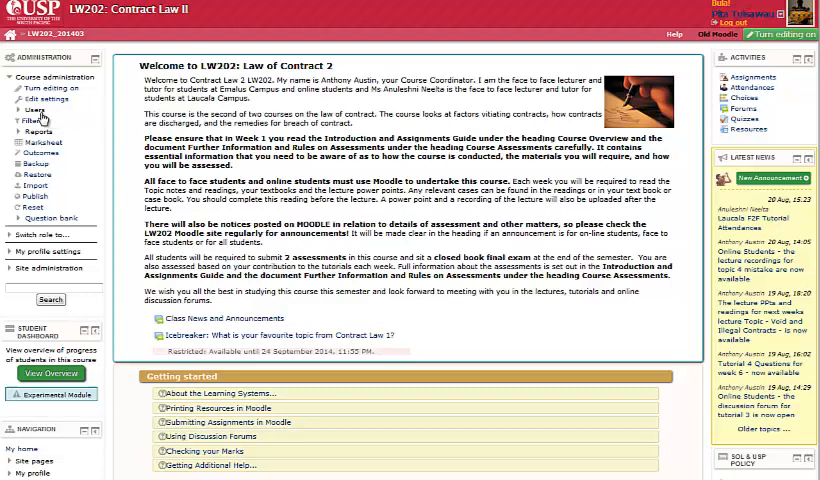
Expand Course administration > Users and go to the LW202 Contract Law II Groups page.
click(46, 110)
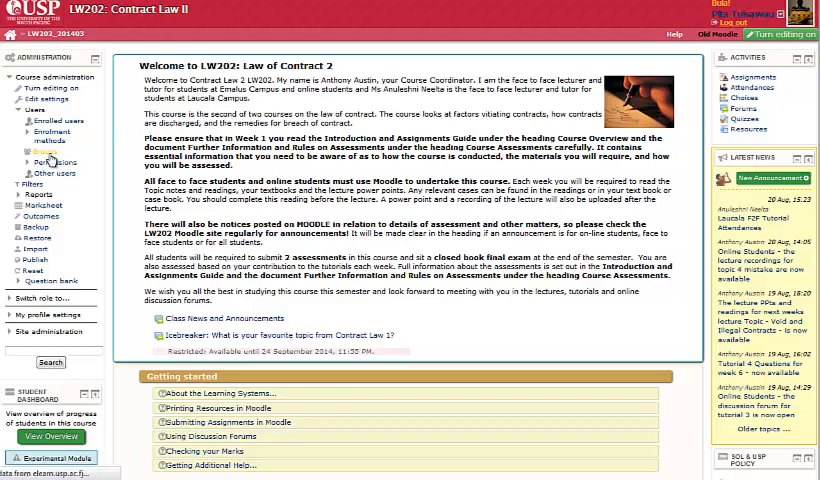
click(47, 152)
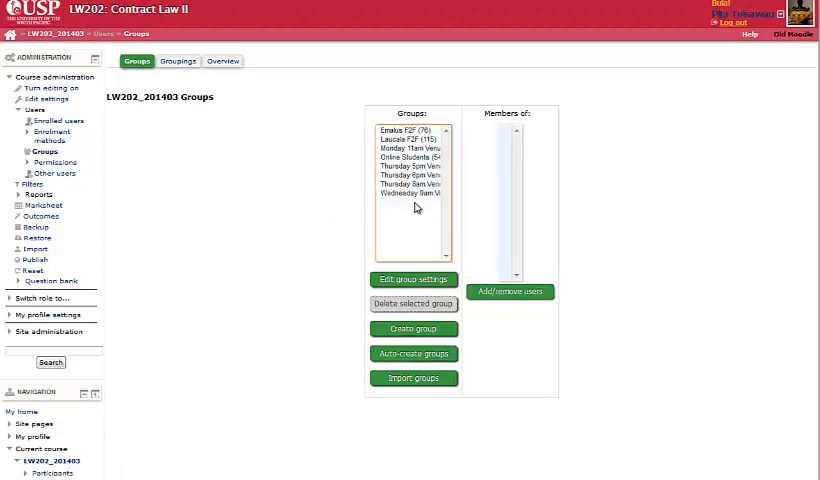
mouse_move(399, 184)
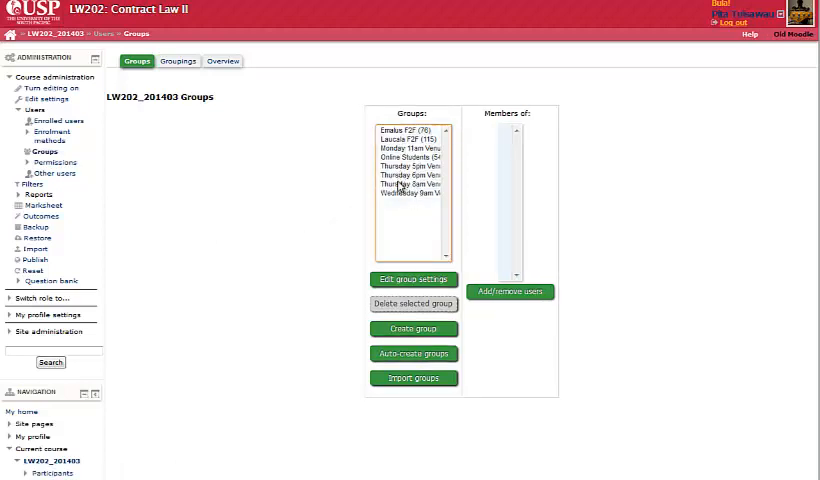
mouse_move(408, 185)
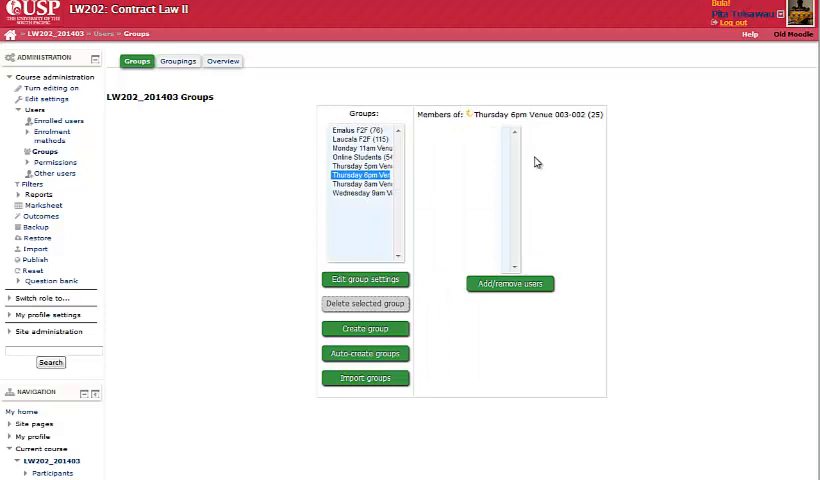
Select the Thursday 6pm Venue 003-002 group to list its 25 members.
click(358, 174)
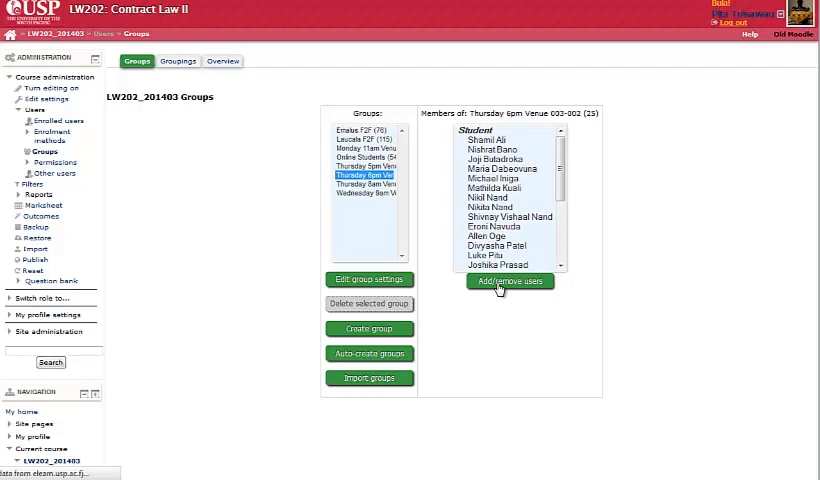
Open Add/remove users for the Thursday 6pm Venue 003-002 group.
click(510, 281)
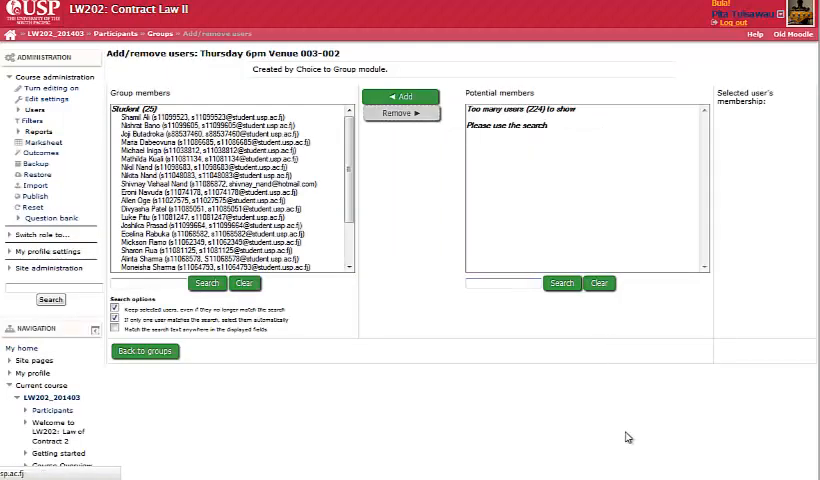
mouse_move(401, 113)
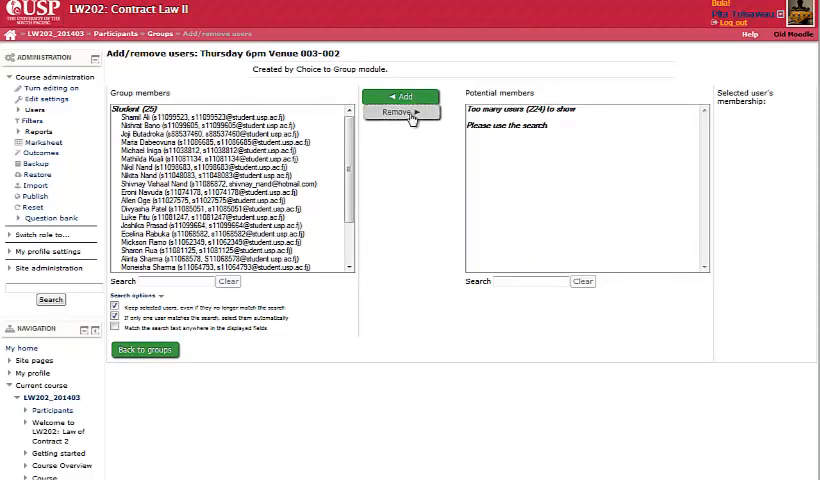
click(523, 281)
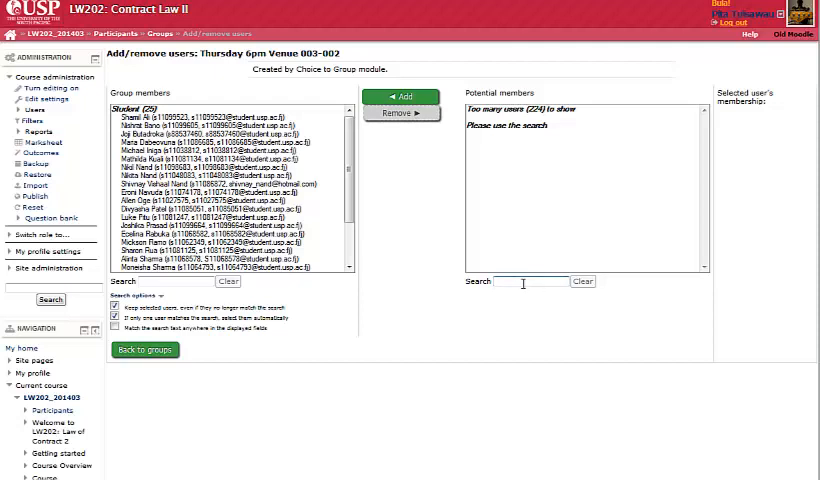
text(tawak)
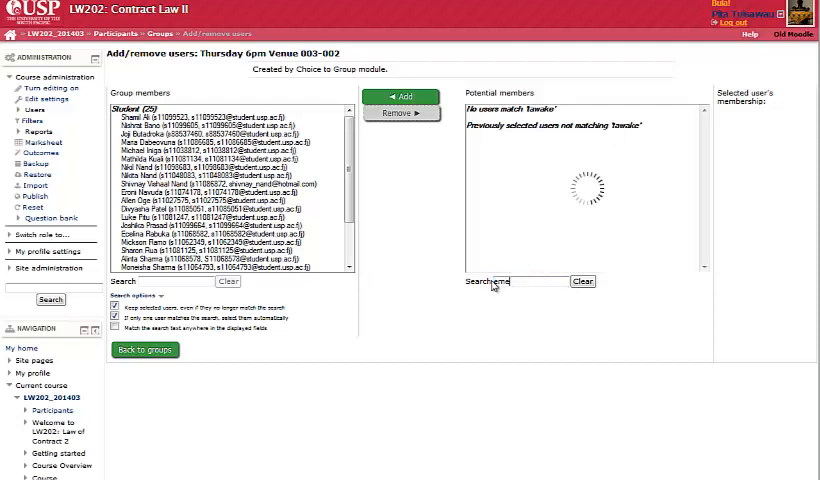
text(emele)
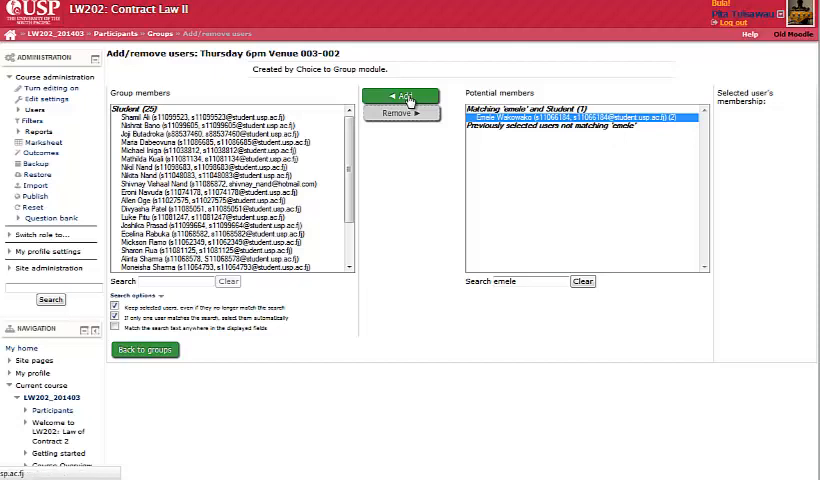
click(402, 97)
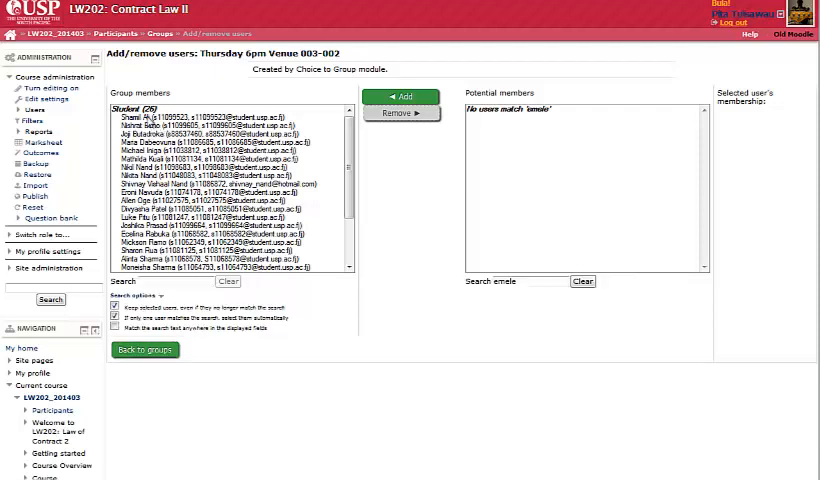
mouse_move(149, 118)
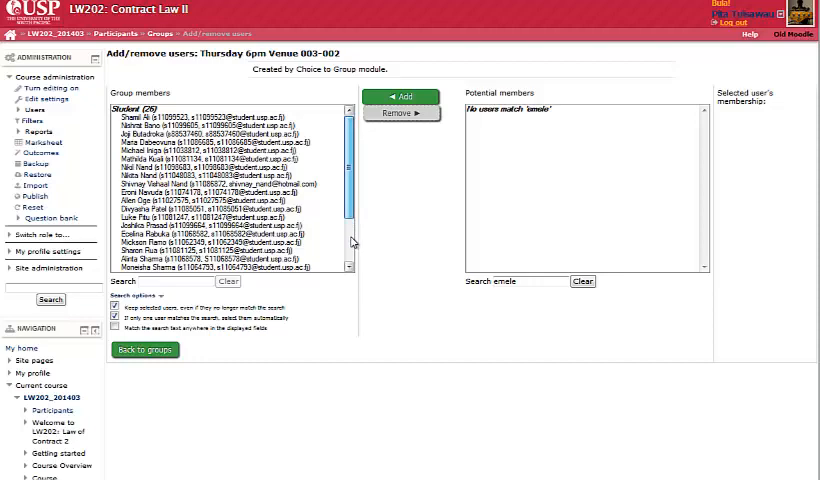
scroll(down, 3)
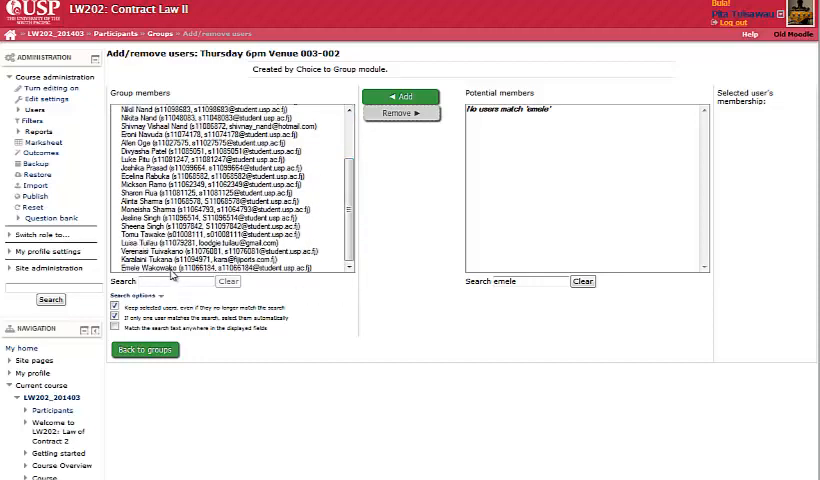